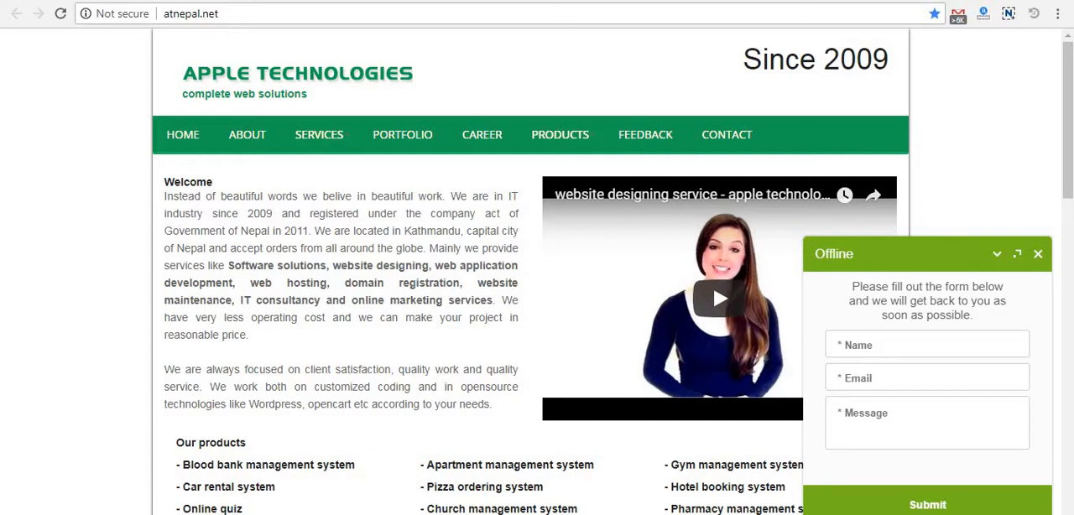
pyautogui.click(319, 134)
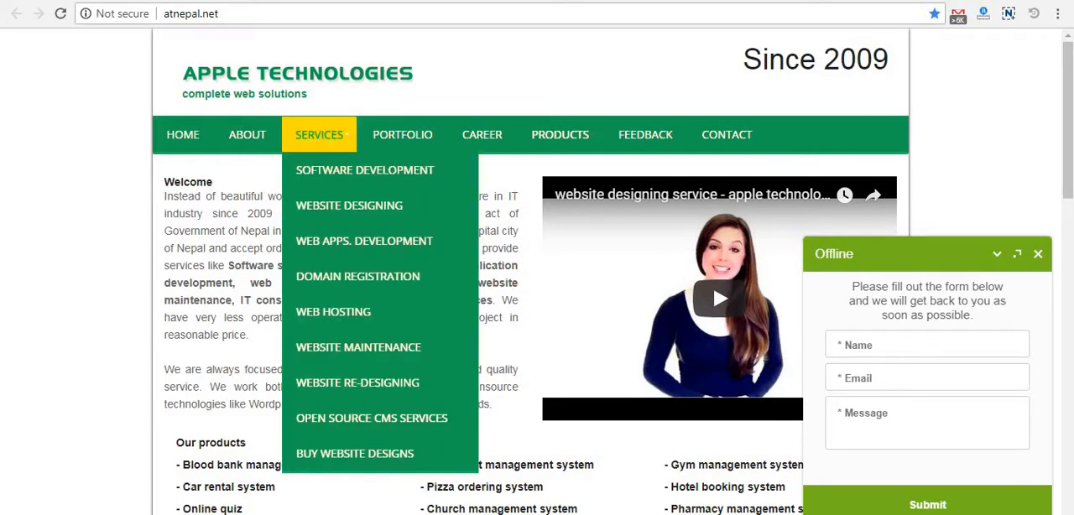
pyautogui.moveTo(348, 205)
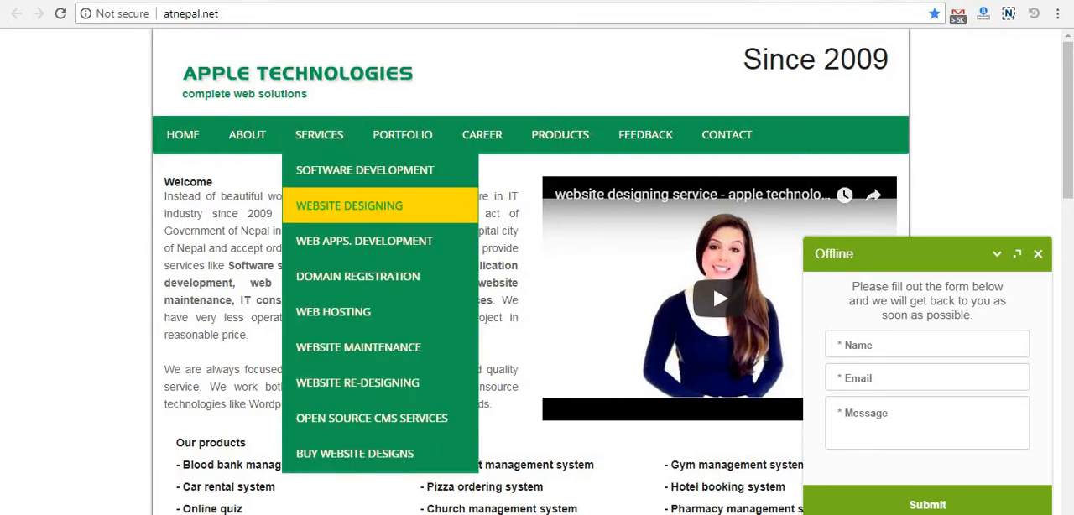
pyautogui.moveTo(364, 241)
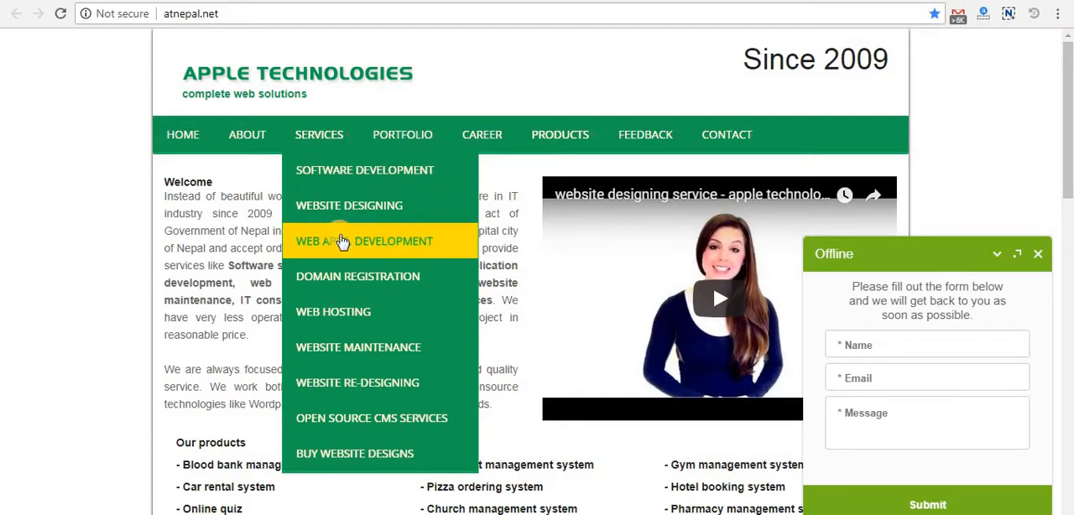
pyautogui.moveTo(82, 200)
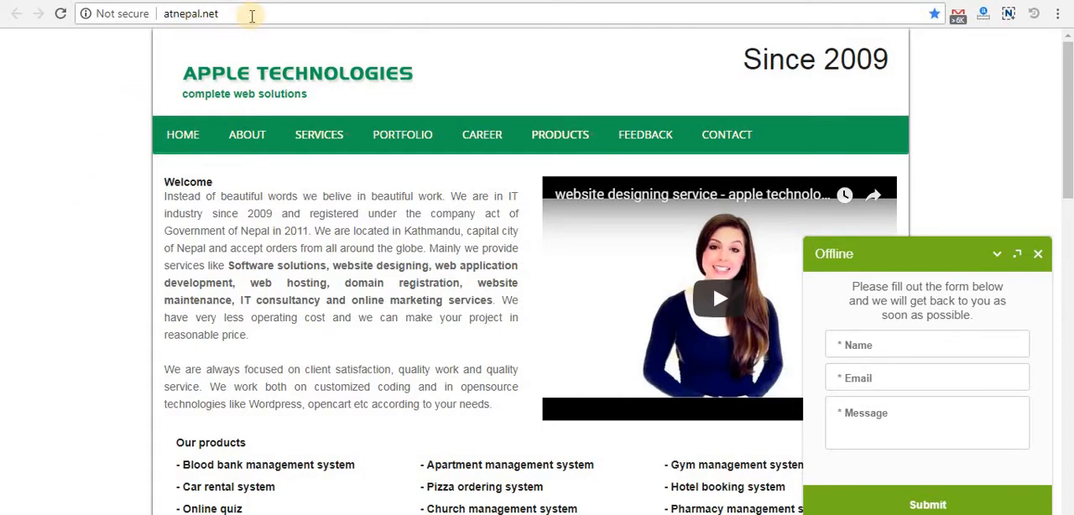
pyautogui.moveTo(935, 335)
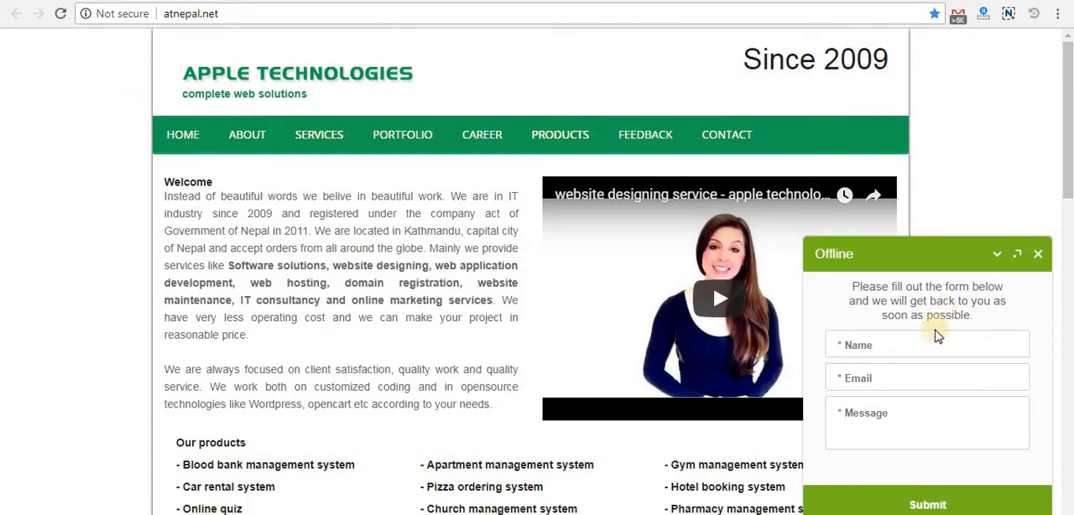
pyautogui.click(926, 344)
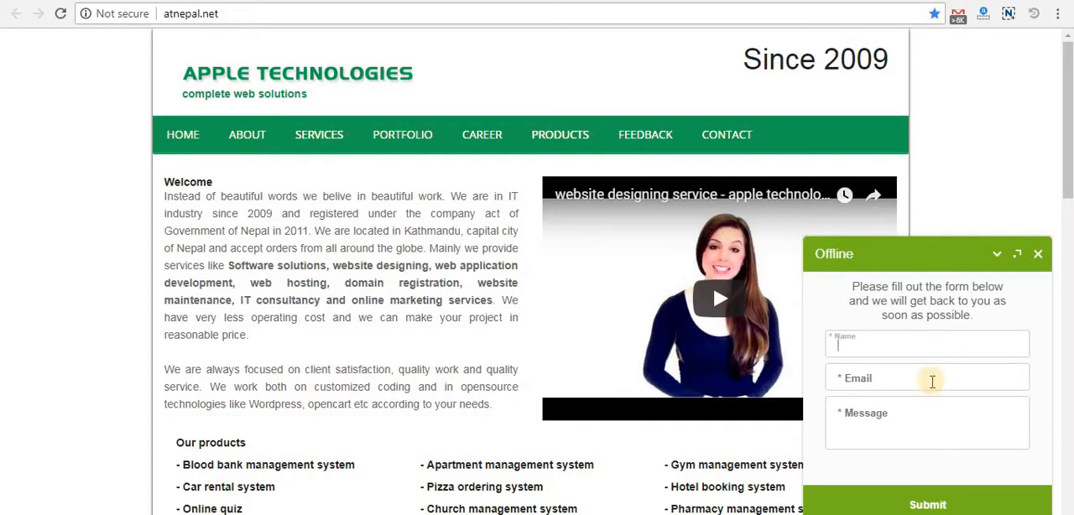
pyautogui.click(927, 422)
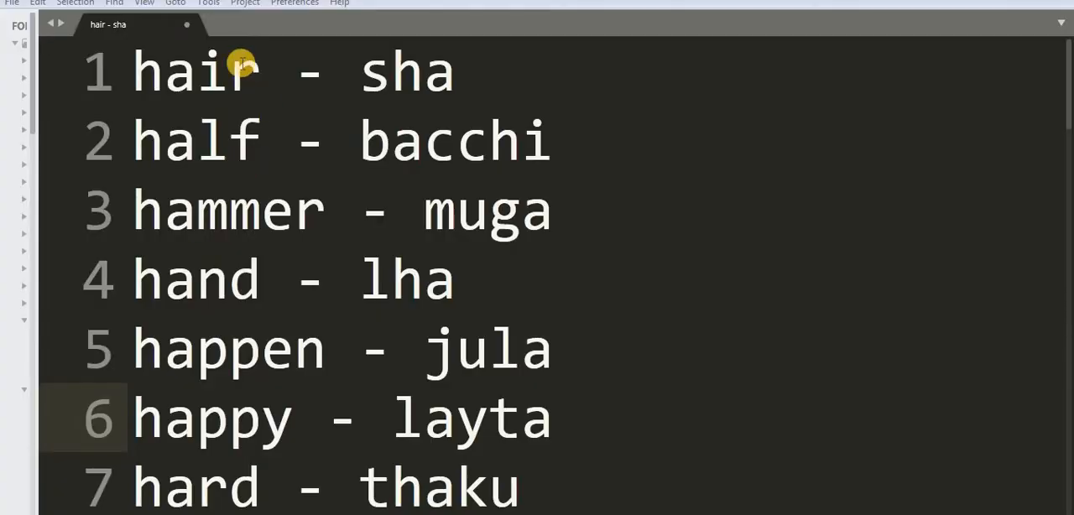
pyautogui.moveTo(416, 69)
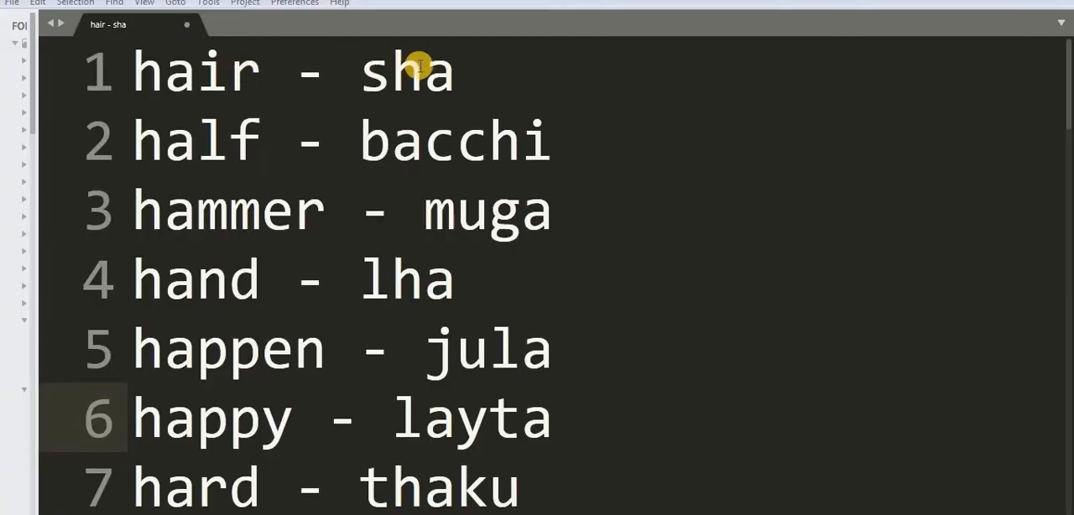
pyautogui.moveTo(432, 66)
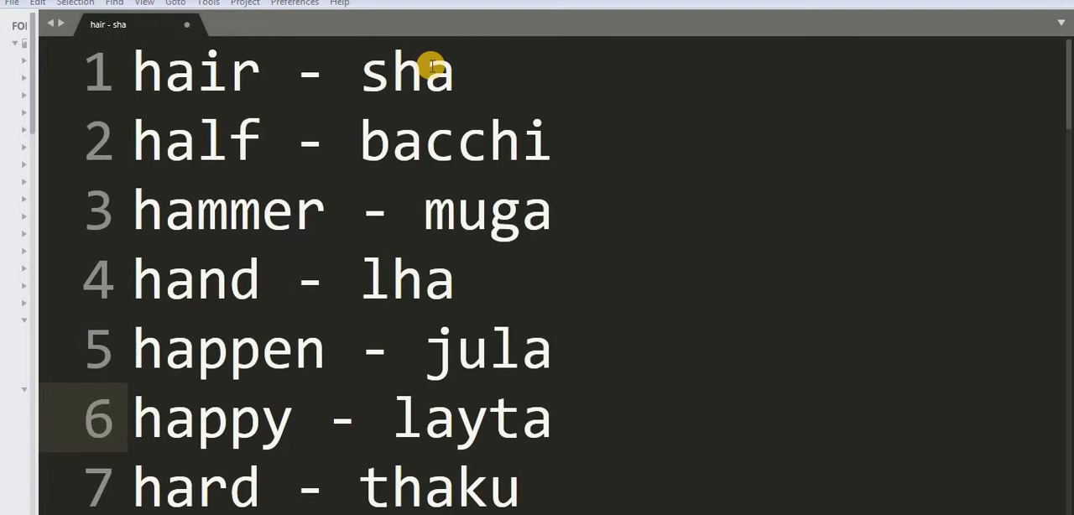
pyautogui.moveTo(443, 115)
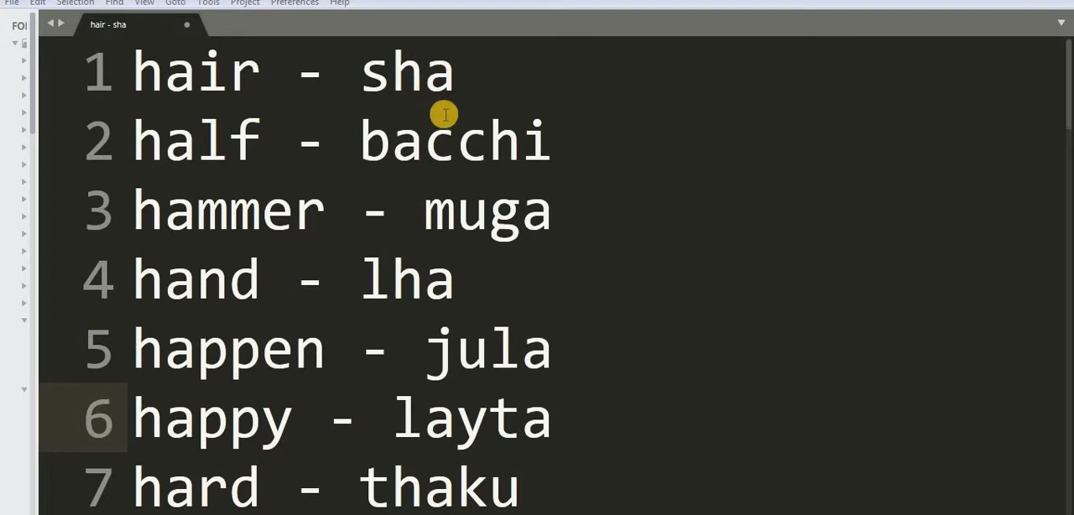
pyautogui.moveTo(247, 222)
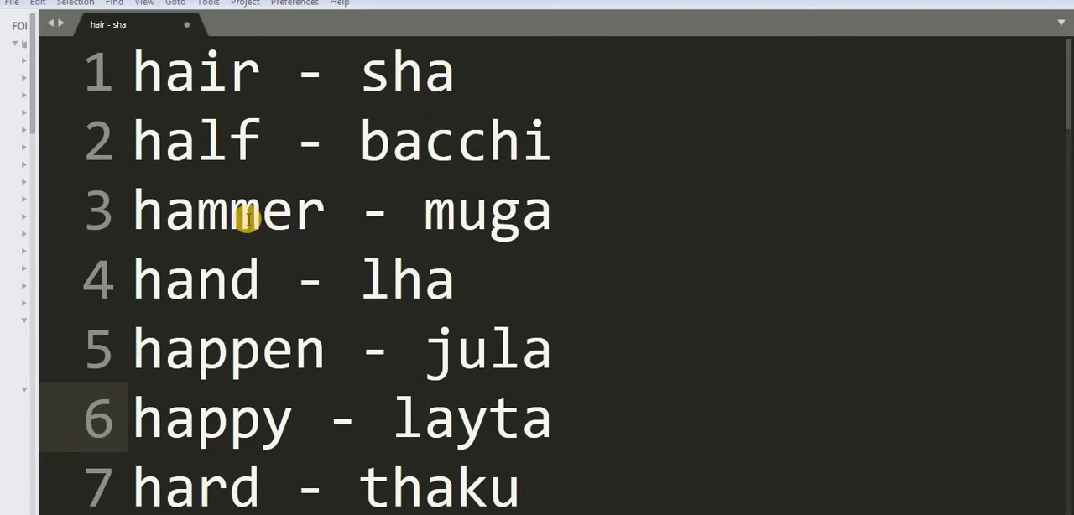
pyautogui.moveTo(482, 218)
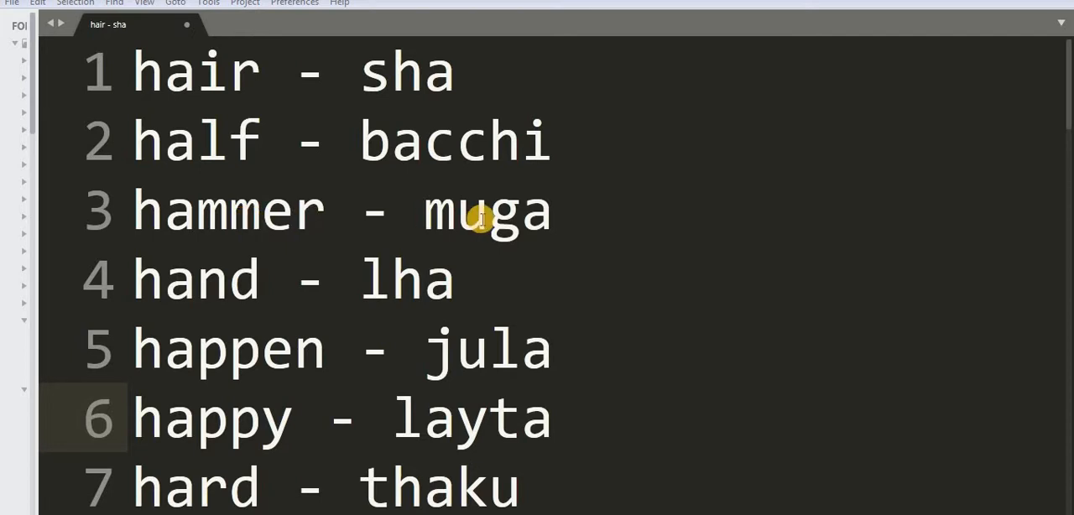
pyautogui.moveTo(143, 277)
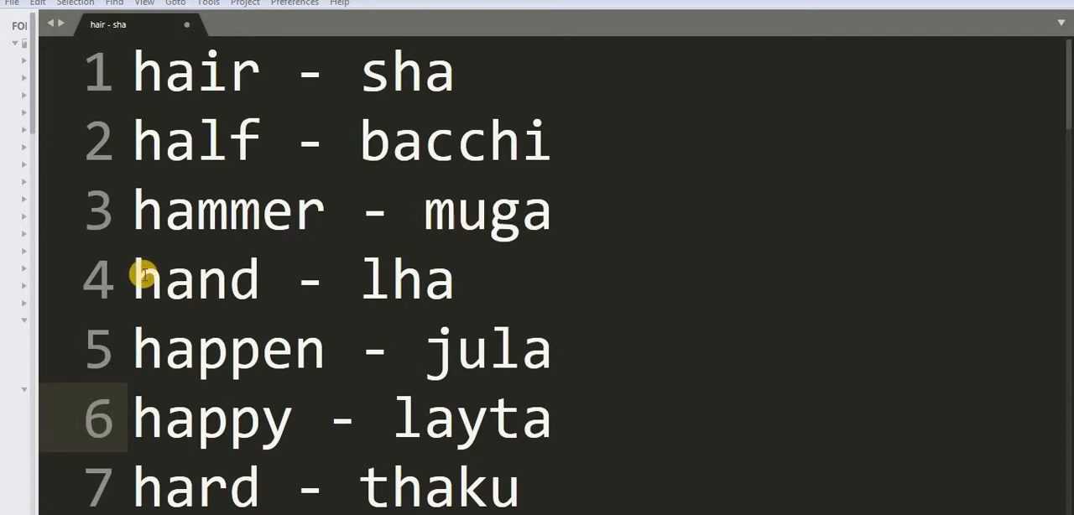
pyautogui.moveTo(478, 291)
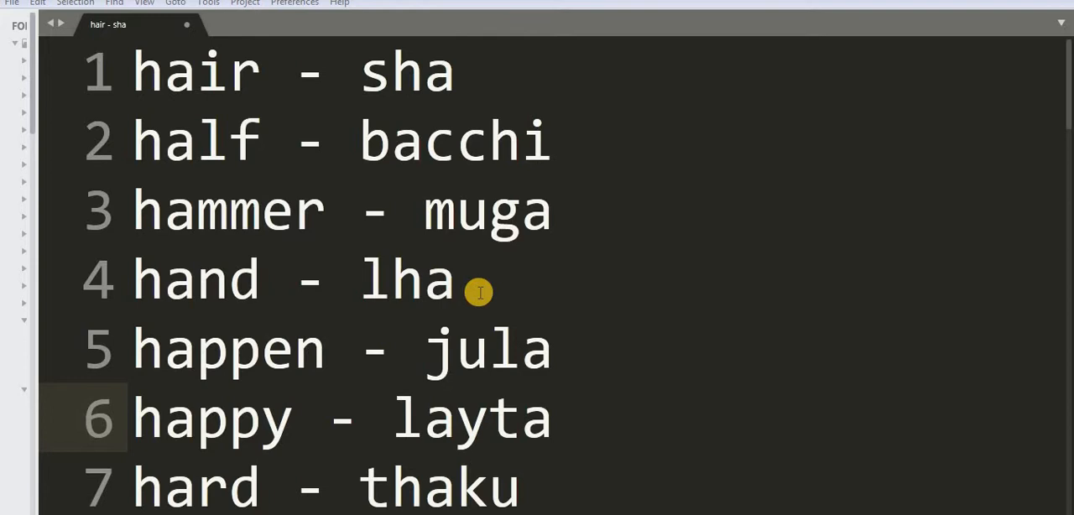
pyautogui.moveTo(197, 382)
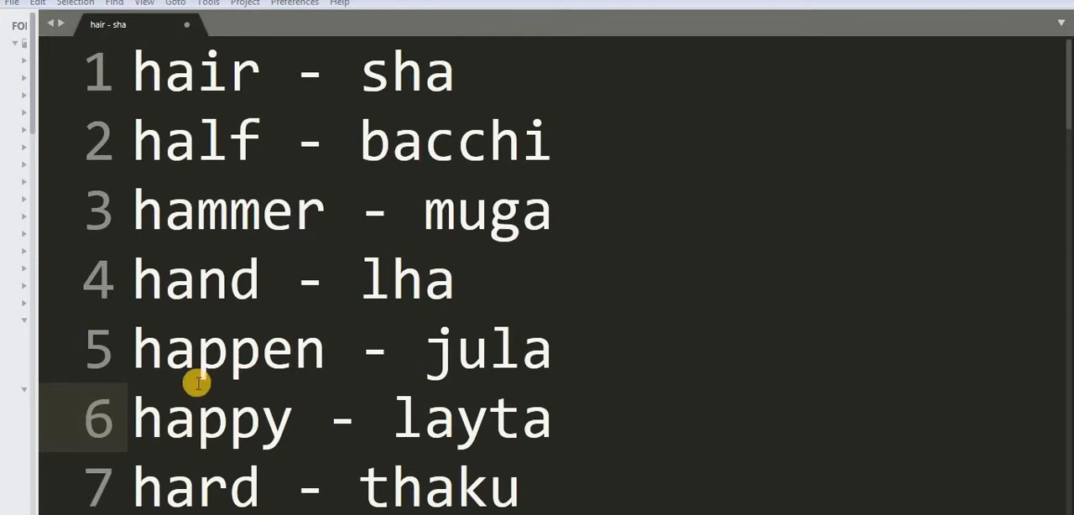
pyautogui.moveTo(495, 362)
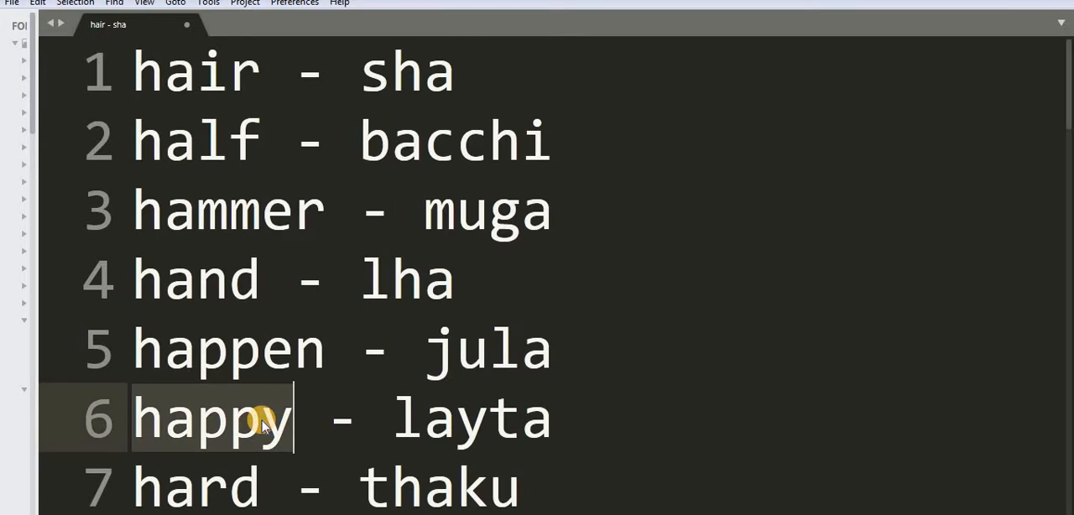
pyautogui.scroll(-3)
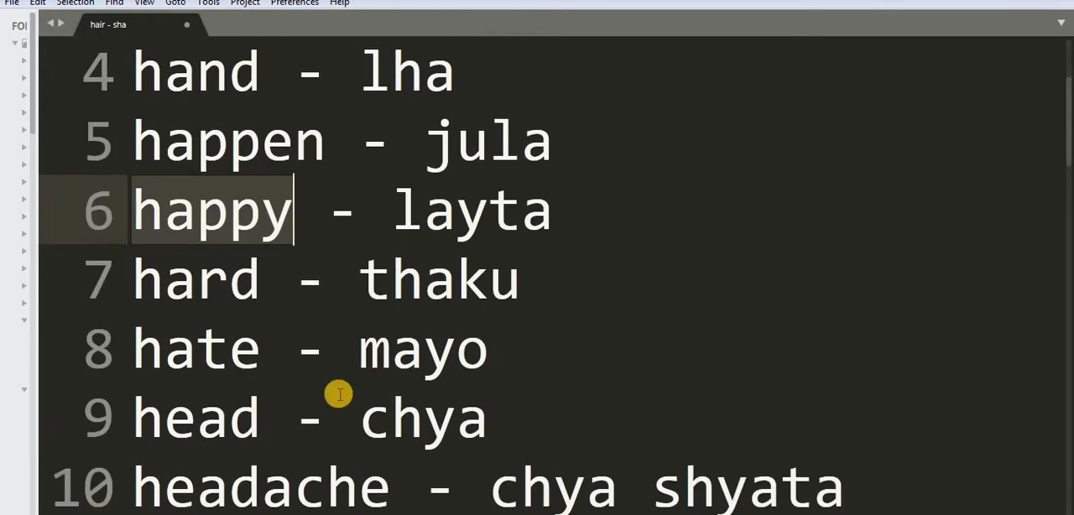
pyautogui.moveTo(243, 282)
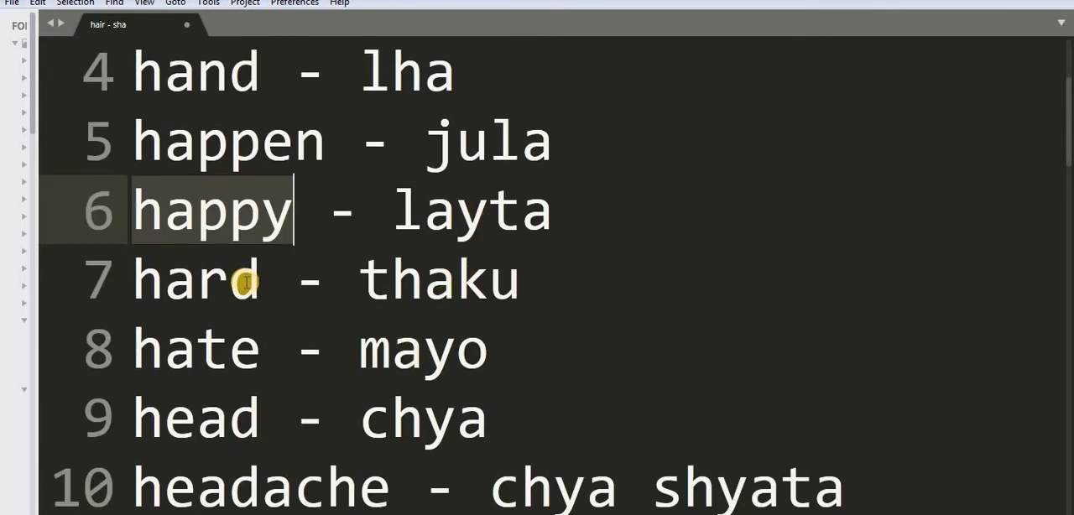
pyautogui.moveTo(401, 284)
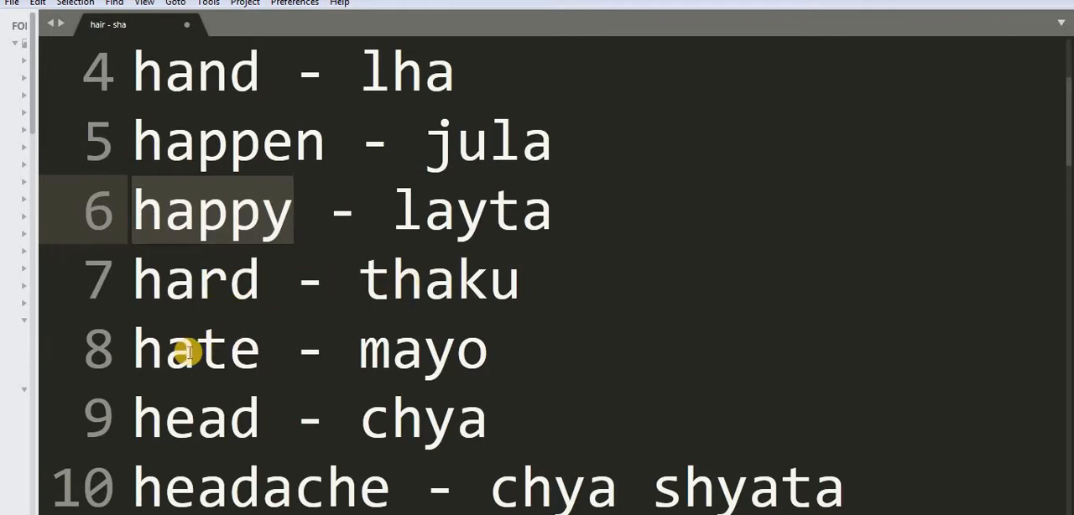
pyautogui.moveTo(193, 353)
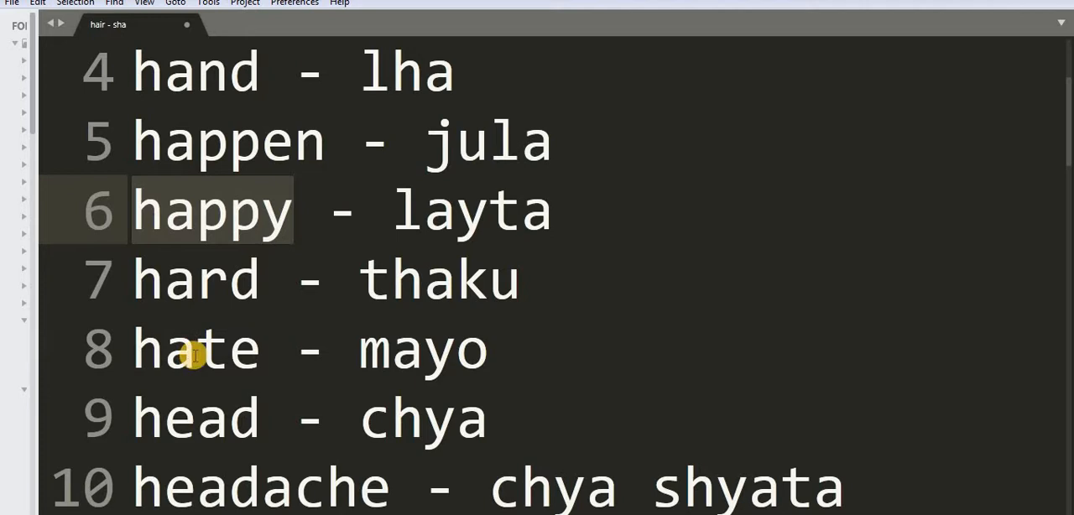
pyautogui.moveTo(183, 417)
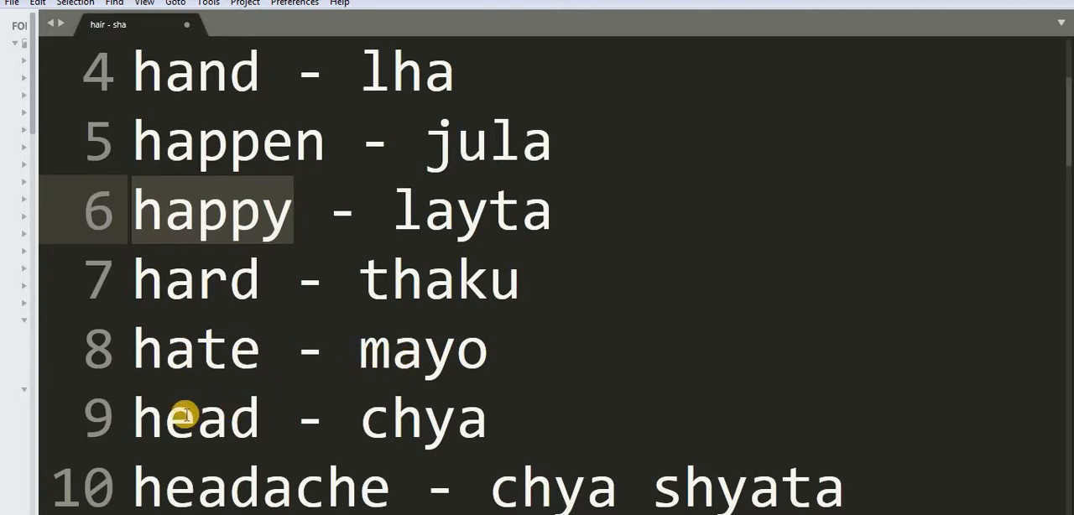
pyautogui.scroll(-3)
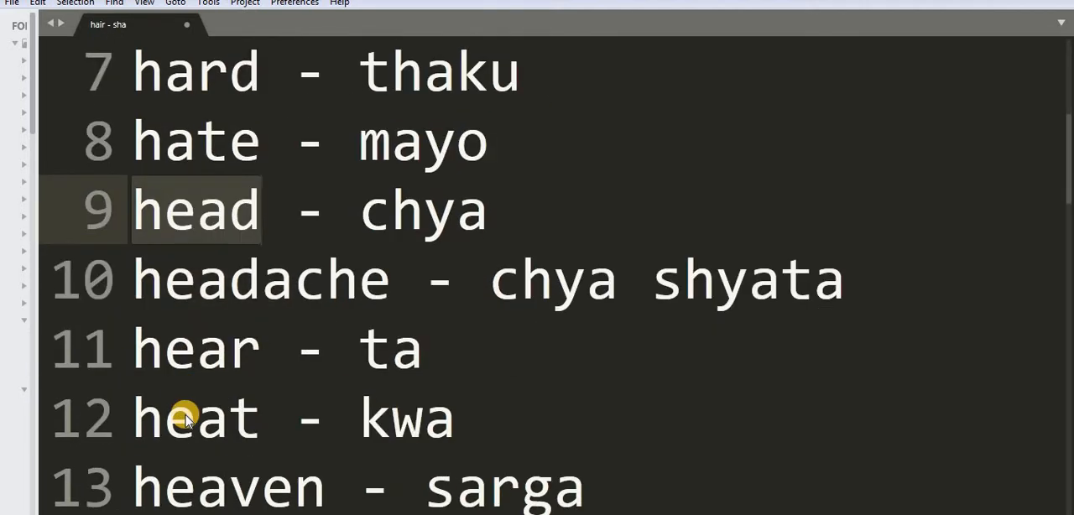
pyautogui.moveTo(407, 219)
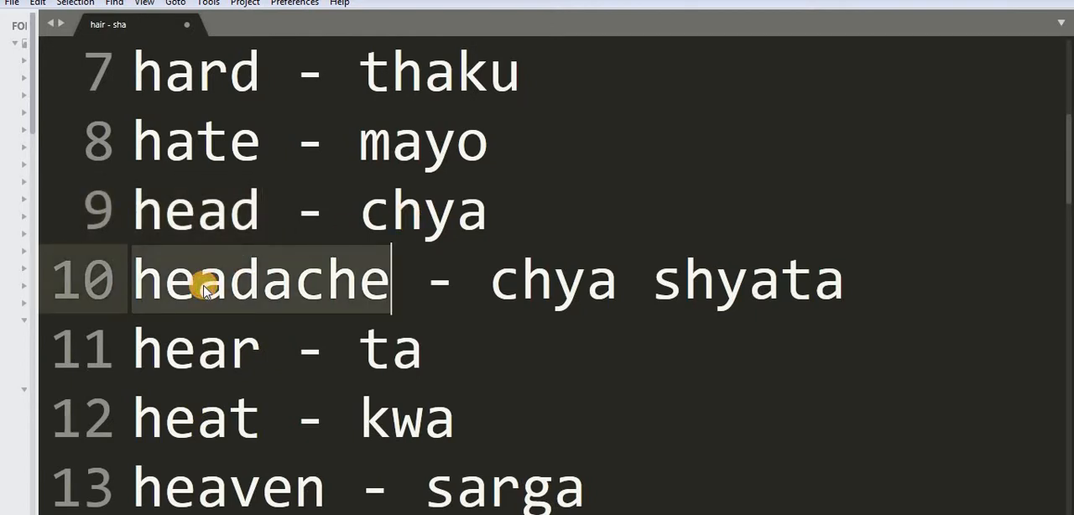
pyautogui.moveTo(264, 340)
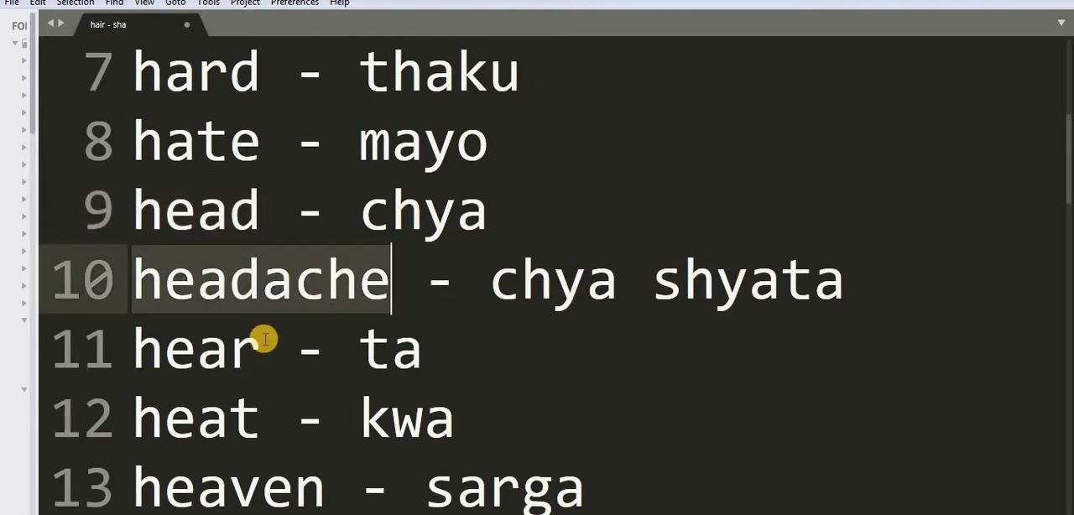
pyautogui.click(222, 347)
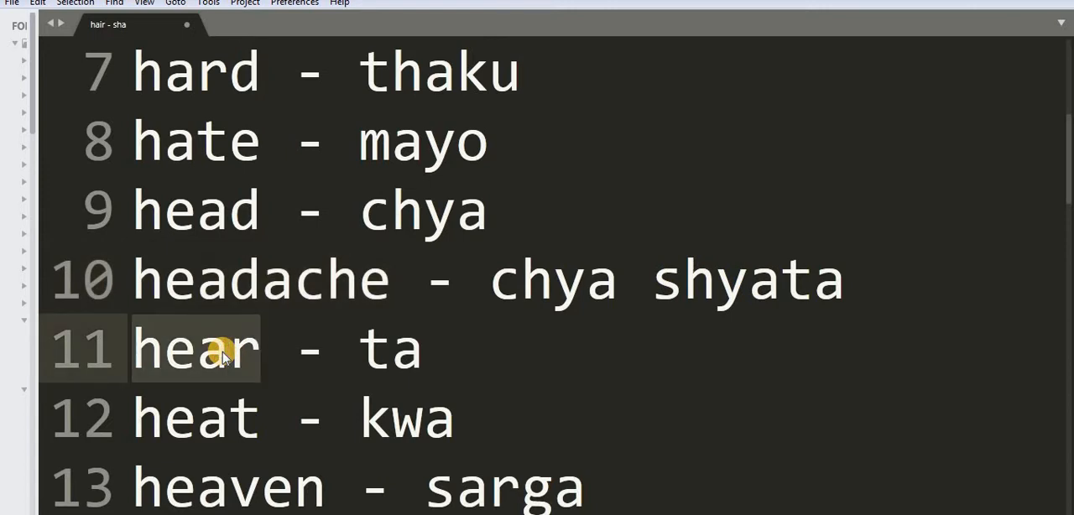
pyautogui.scroll(-3)
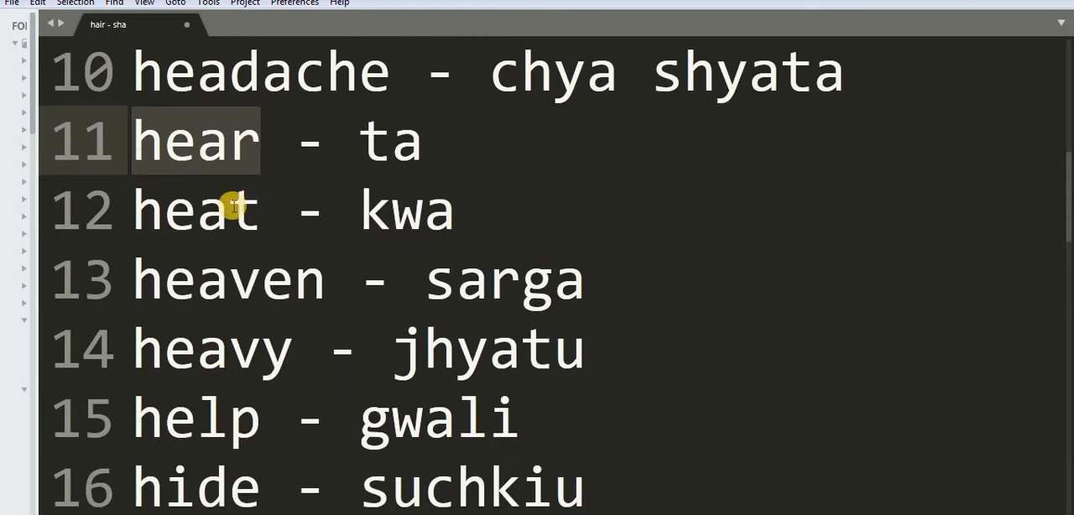
pyautogui.click(248, 210)
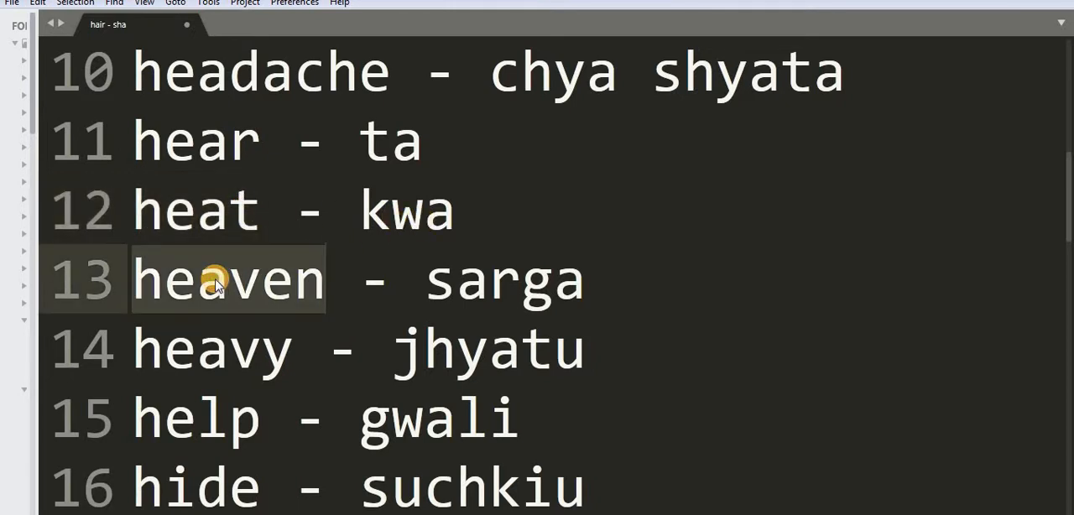
pyautogui.moveTo(466, 295)
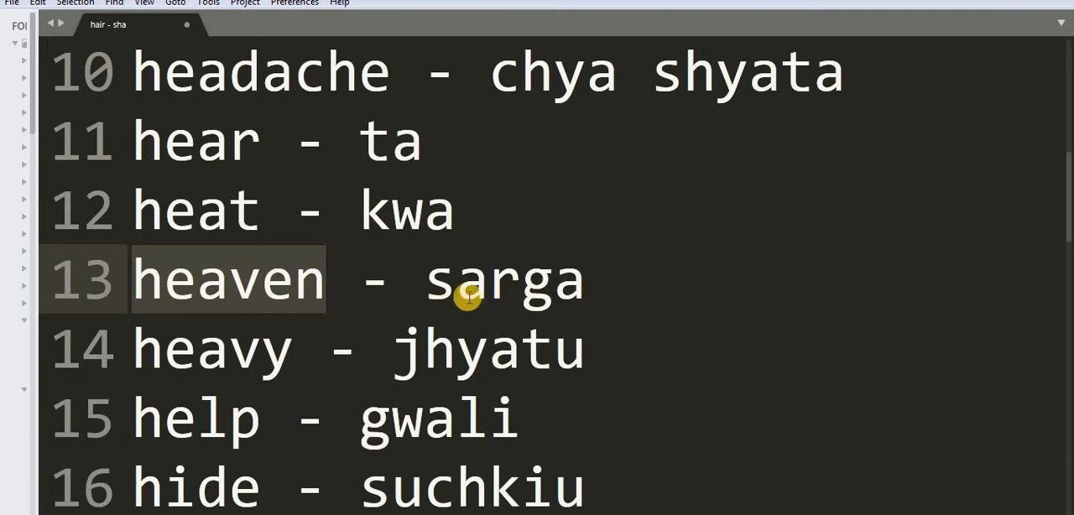
pyautogui.moveTo(200, 334)
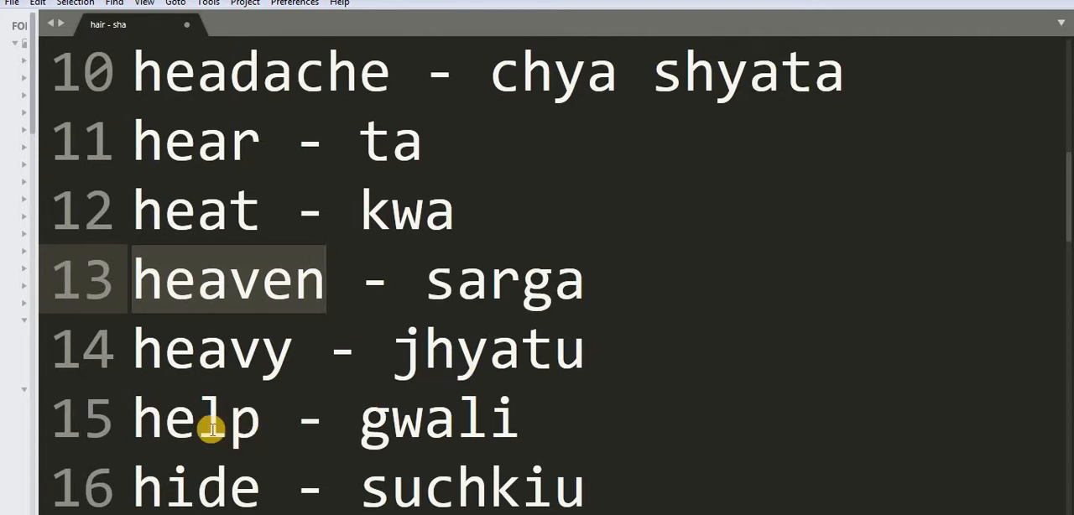
pyautogui.click(325, 279)
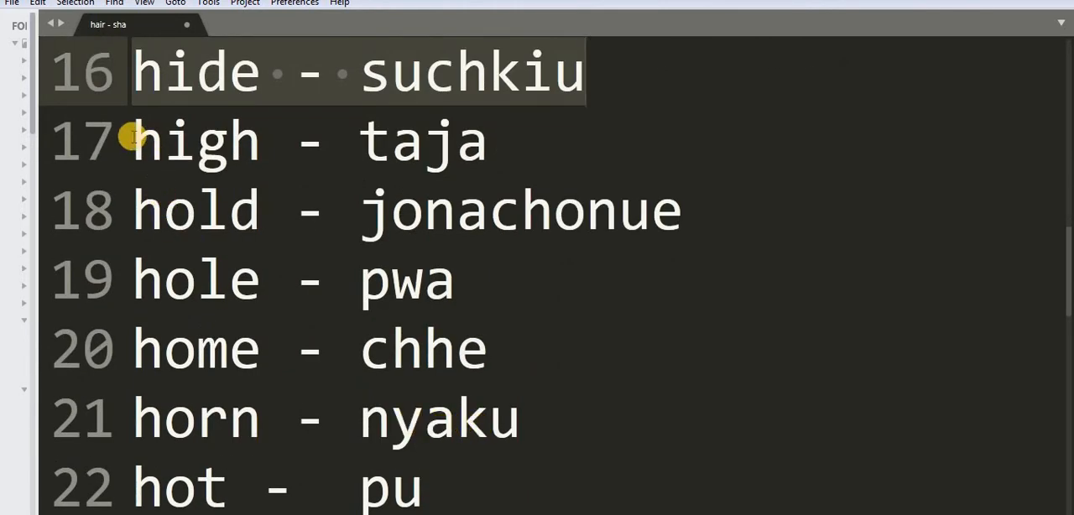
pyautogui.click(457, 140)
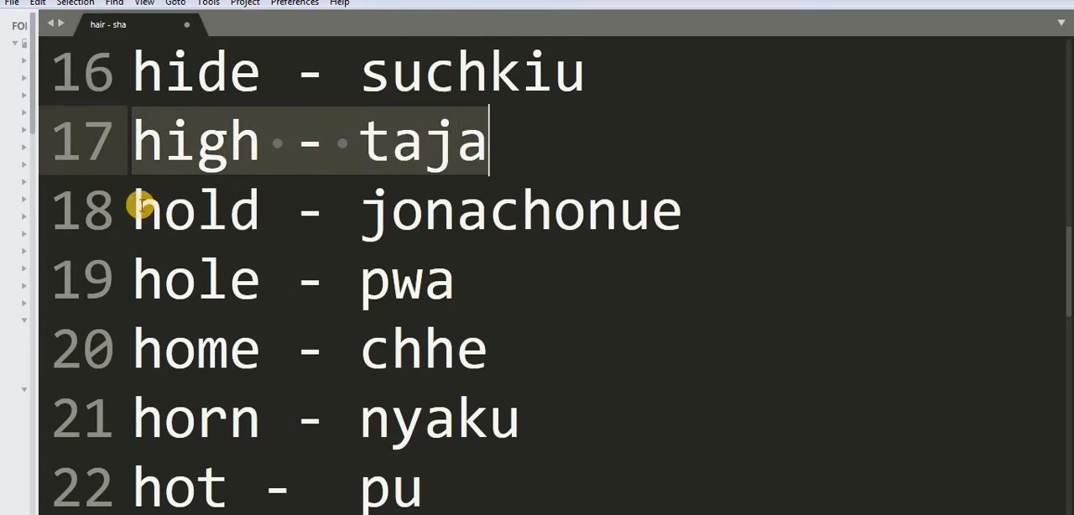
pyautogui.click(455, 209)
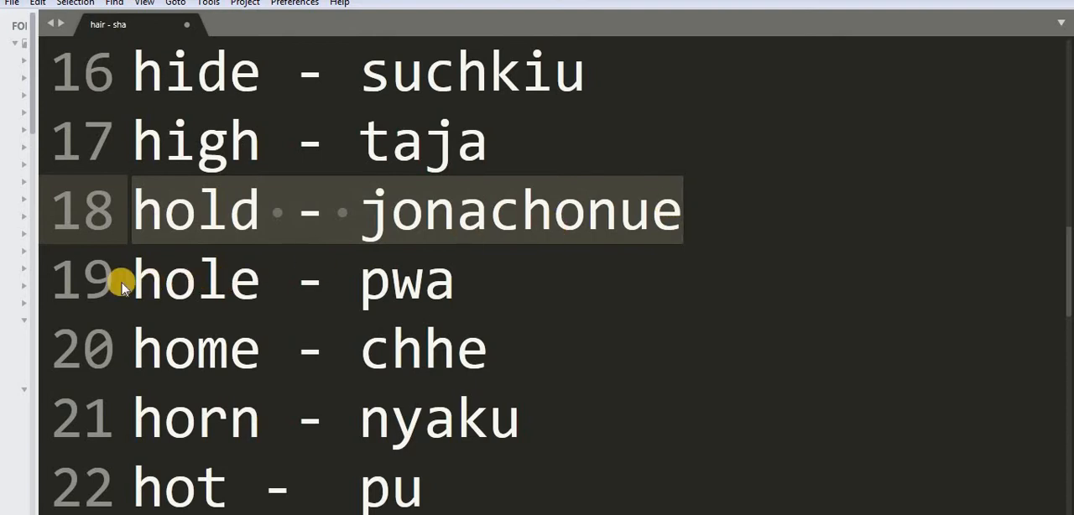
pyautogui.click(187, 280)
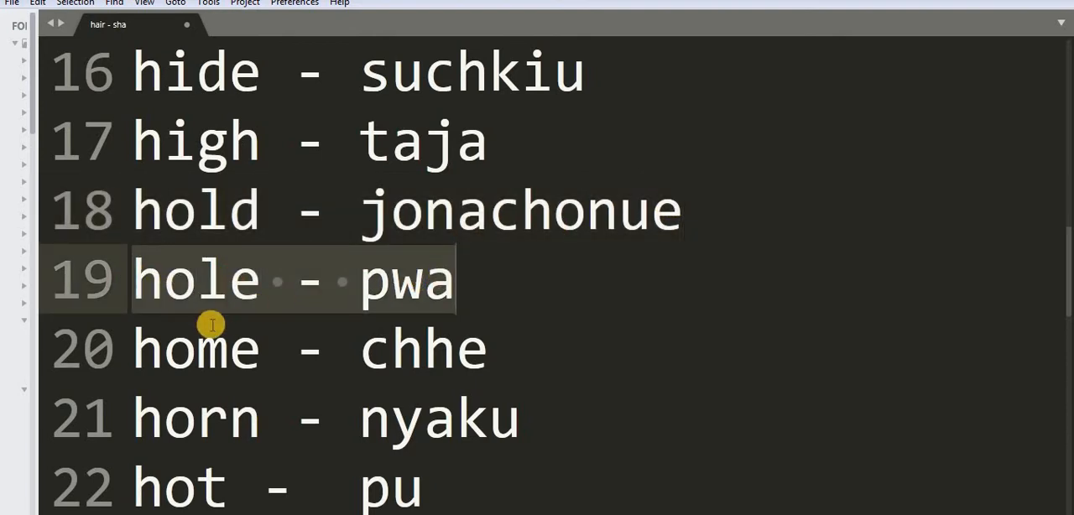
pyautogui.click(197, 348)
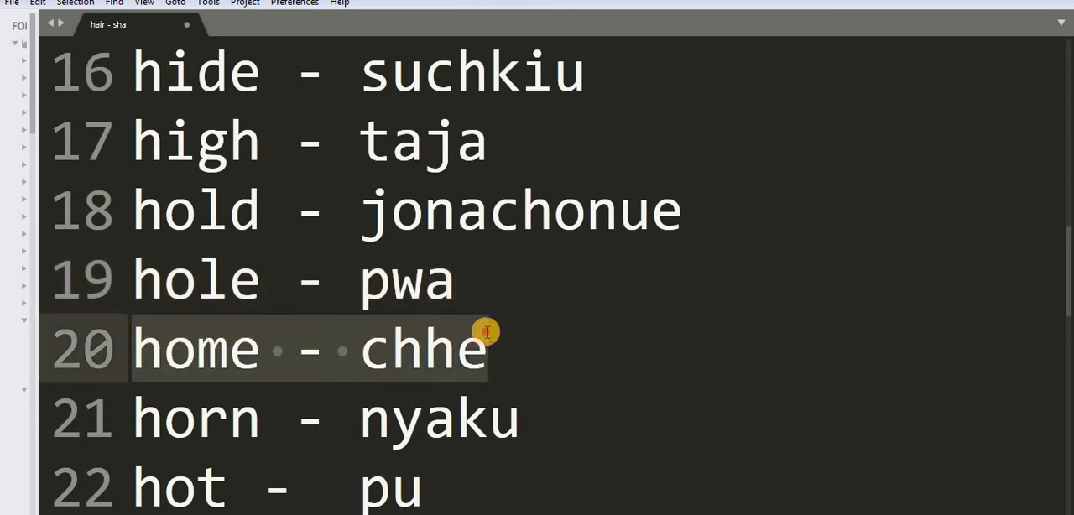
pyautogui.moveTo(130, 417)
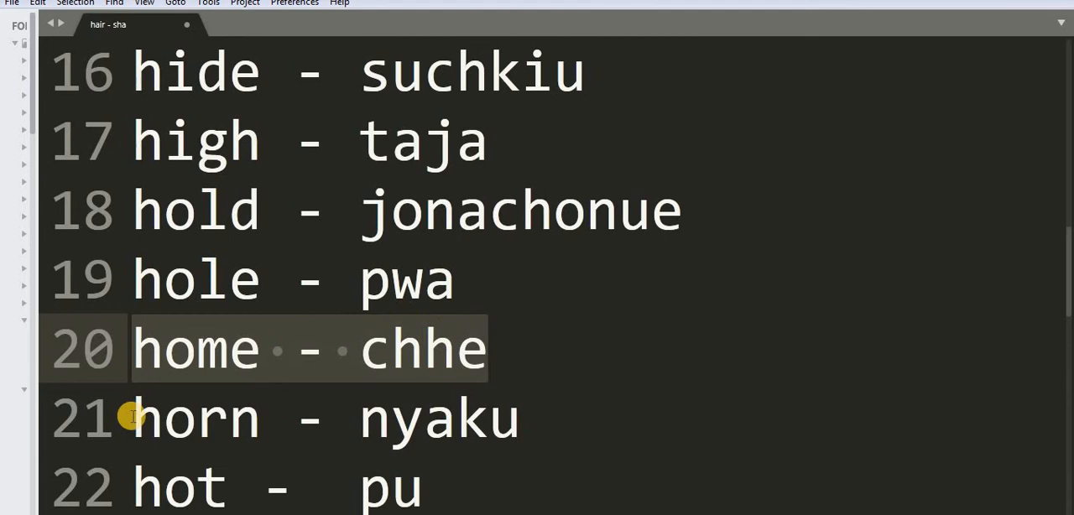
pyautogui.click(470, 417)
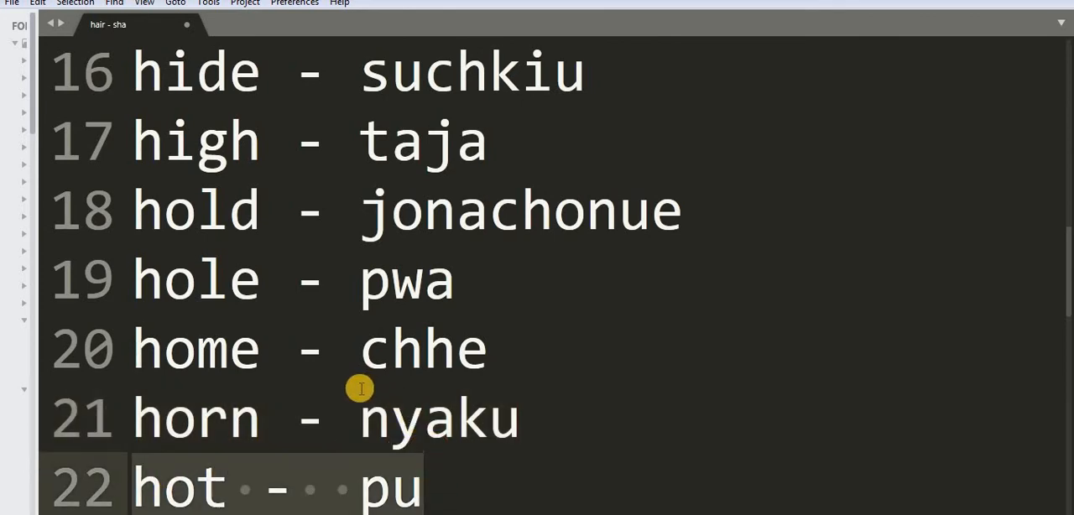
pyautogui.scroll(-3)
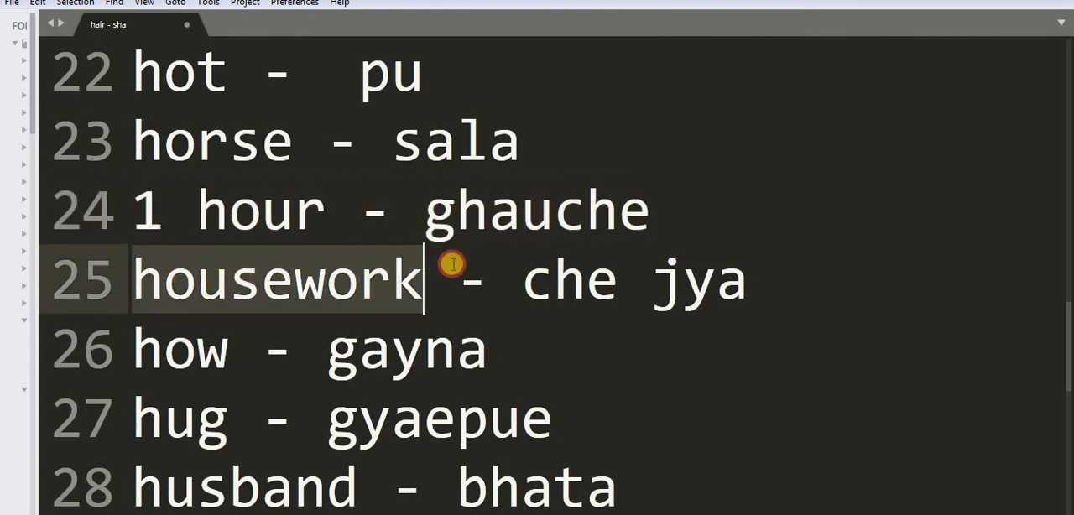
pyautogui.moveTo(424, 278); pyautogui.dragTo(745, 278)
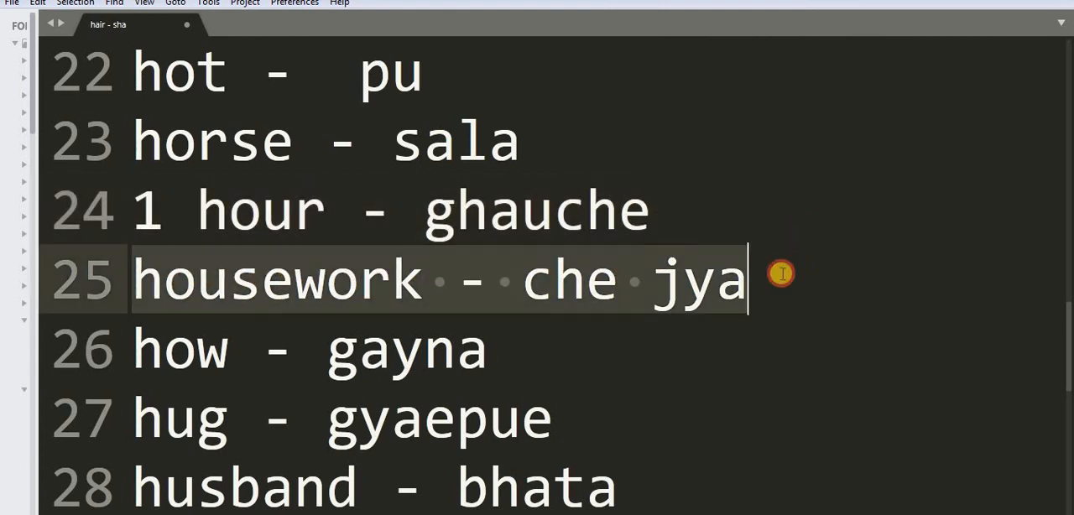
pyautogui.moveTo(138, 350)
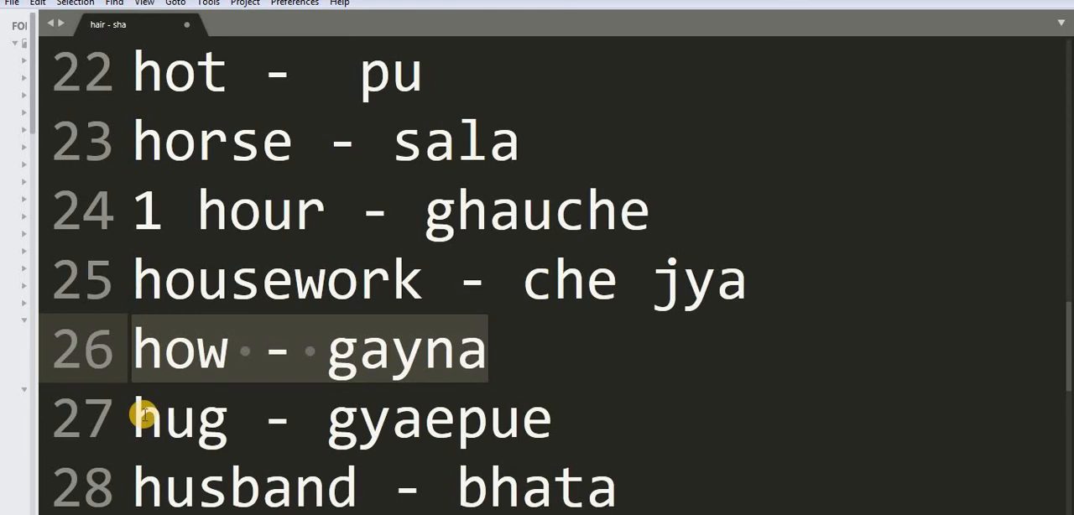
pyautogui.click(544, 374)
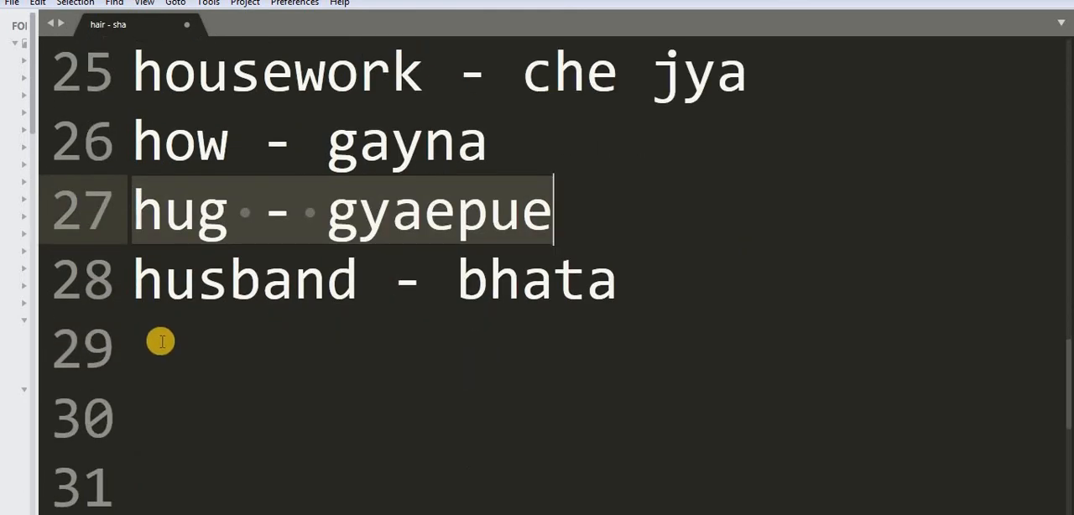
pyautogui.click(134, 280)
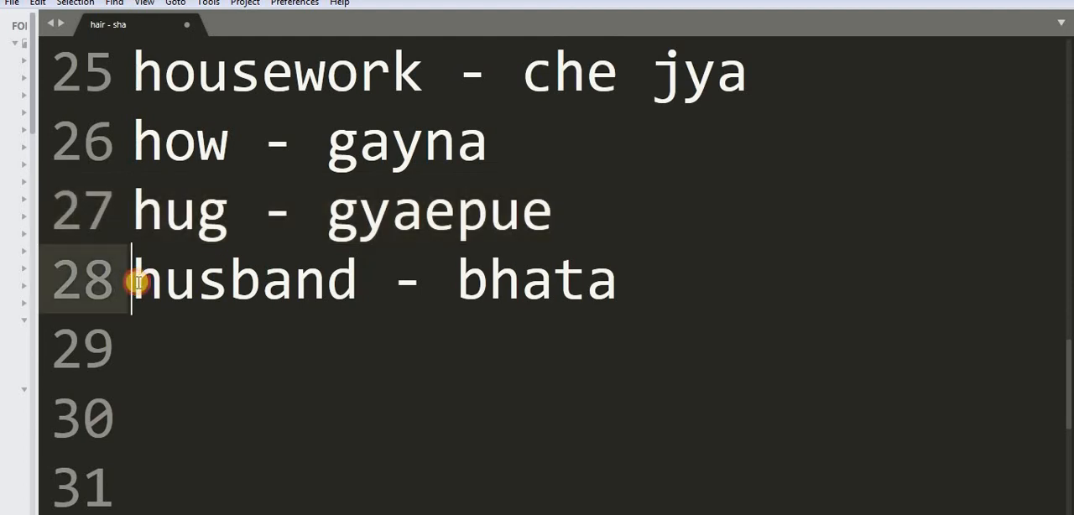
pyautogui.moveTo(134, 279); pyautogui.dragTo(617, 280)
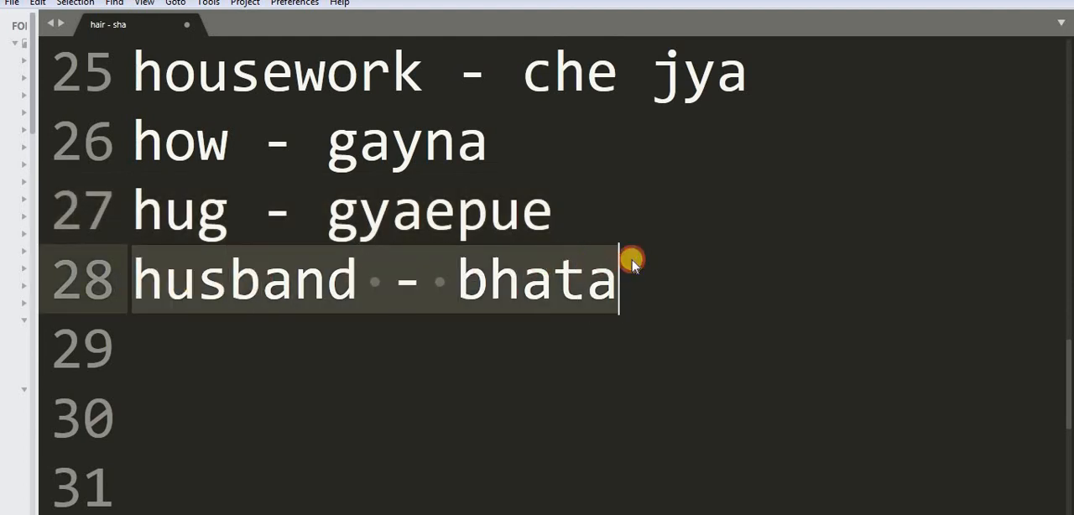